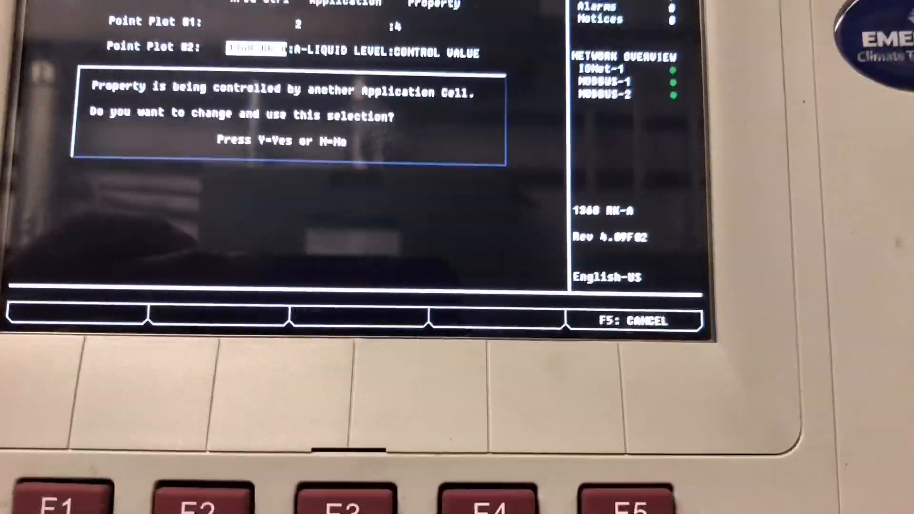
Step: Confirm the LIQUID LEVEL:CONTROL VALUE property despite the warning to show its trend graph
key(y)
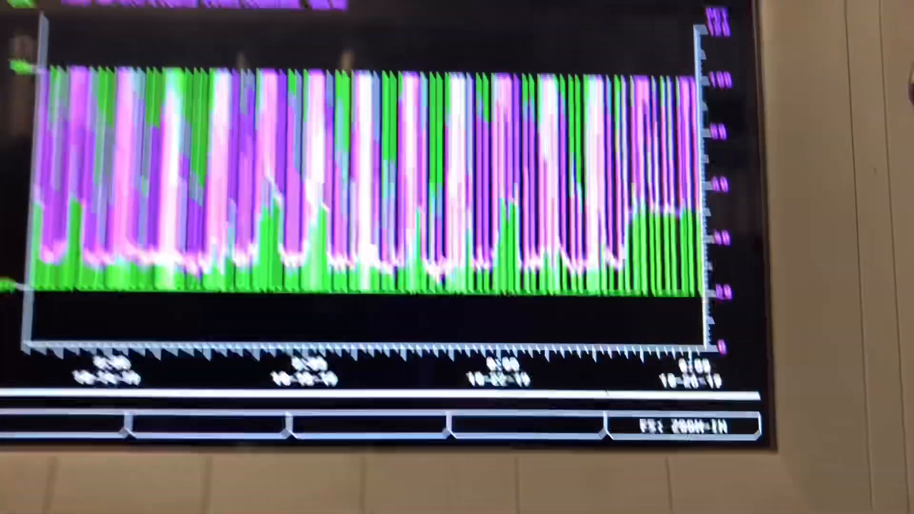